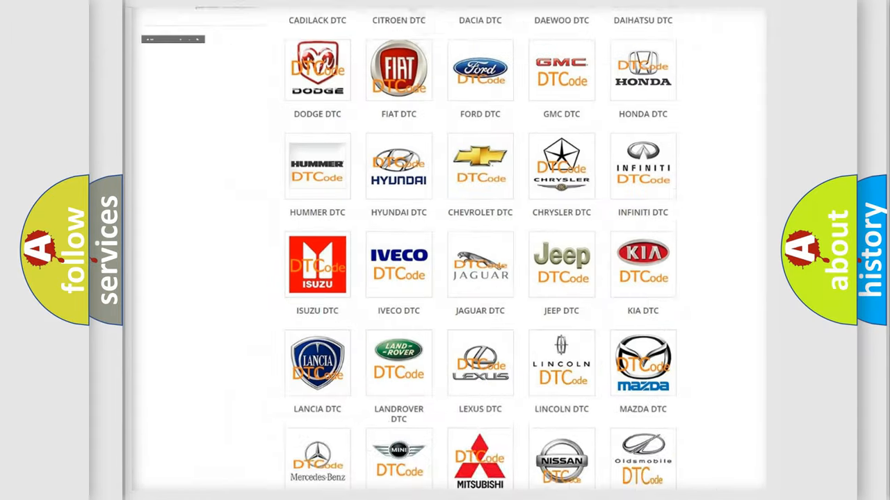
scroll("up", 3)
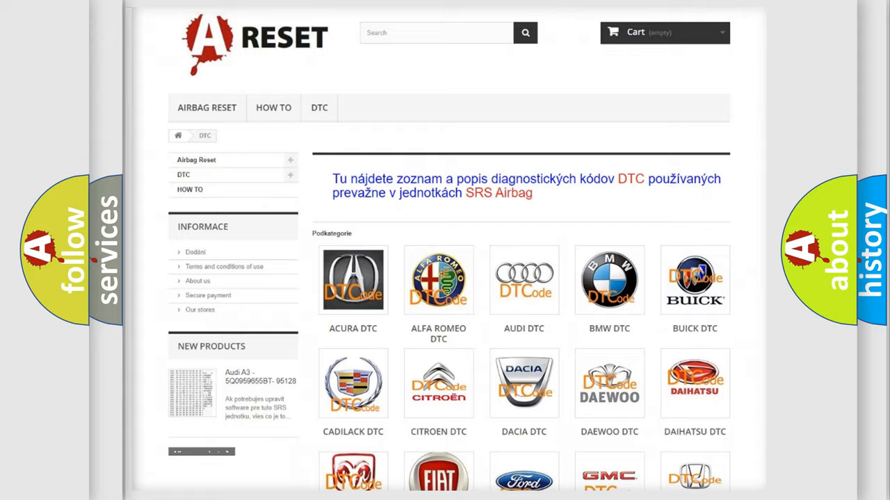
scroll("down", 3)
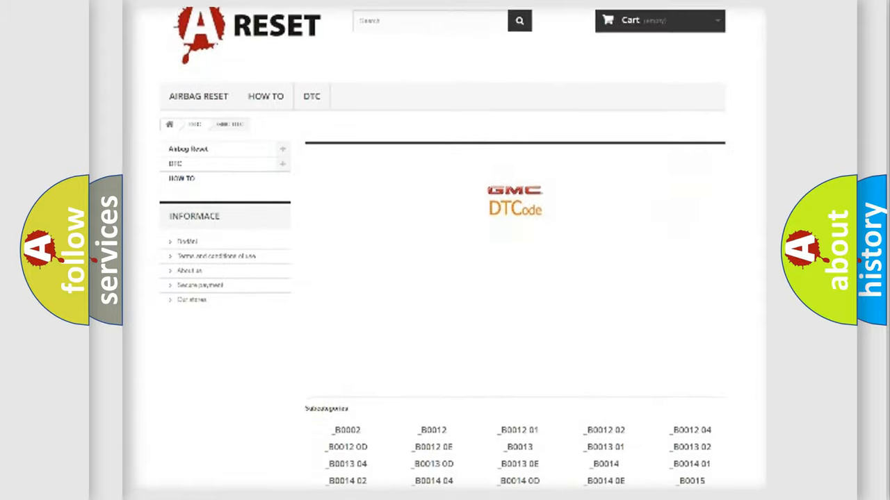
scroll("up", 3)
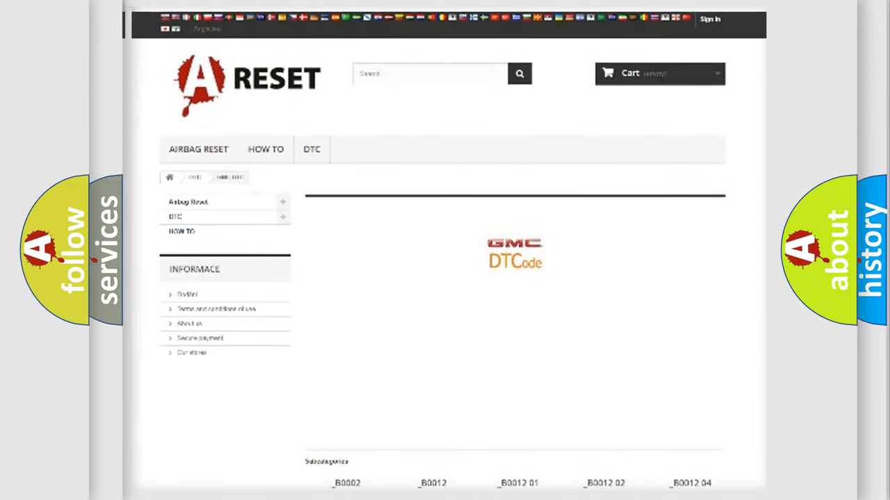